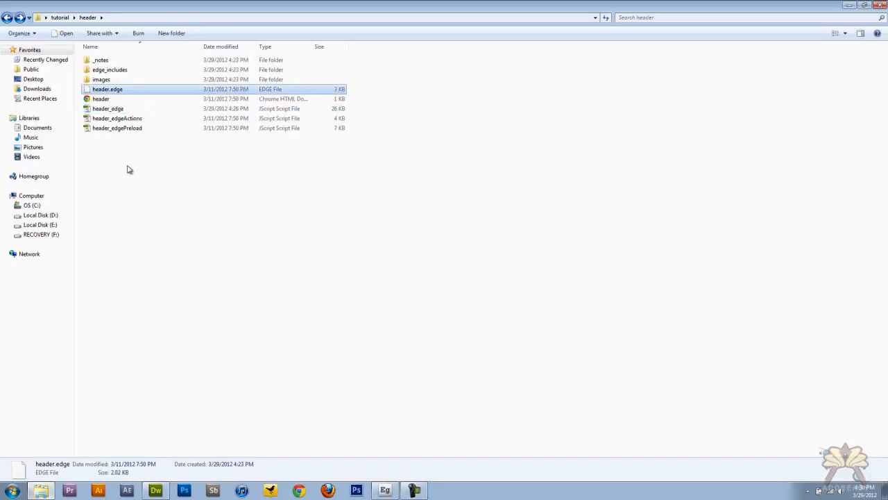
mouse_move(132, 190)
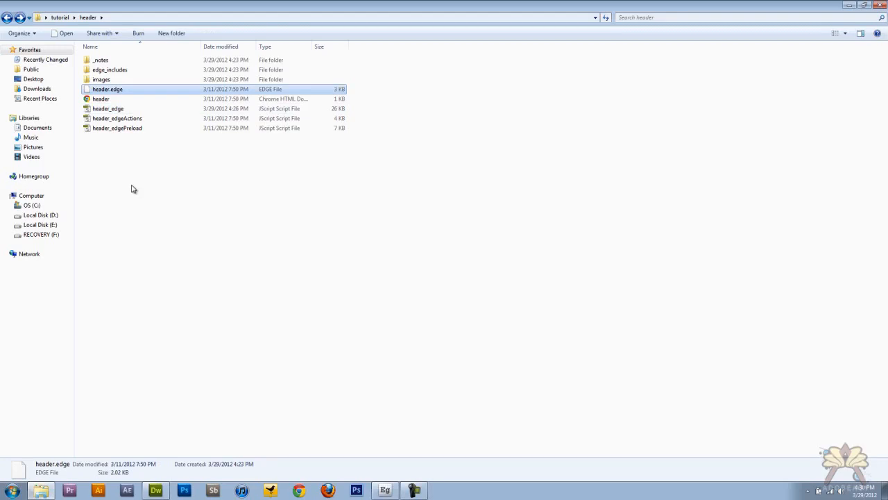
mouse_move(137, 189)
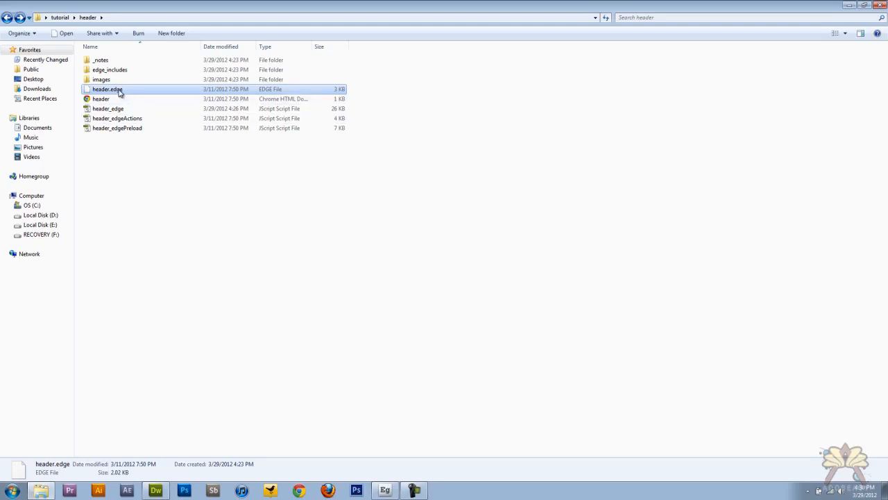
Step: Select header_edge.js in the Files panel and bring up its open options
left_click(100, 98)
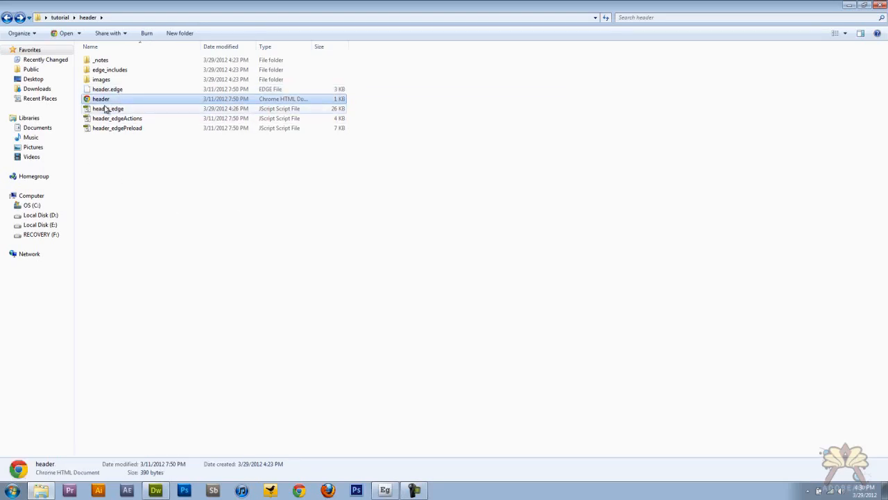
left_click(108, 109)
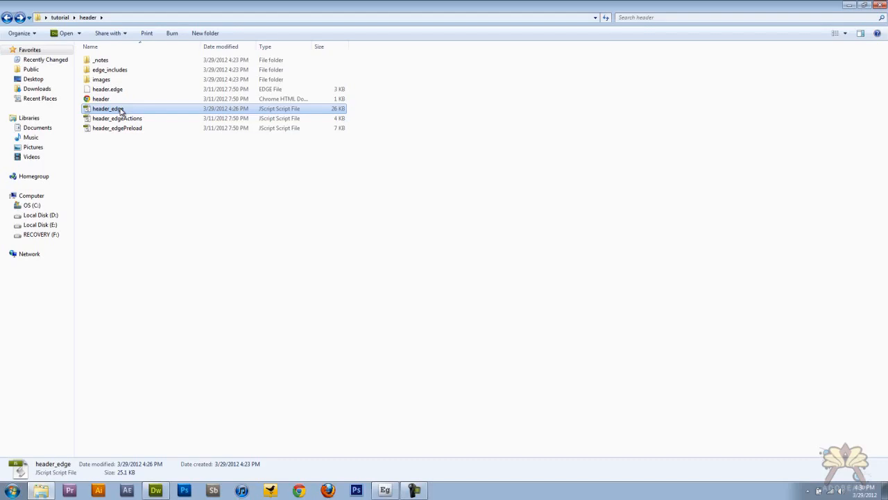
right_click(107, 108)
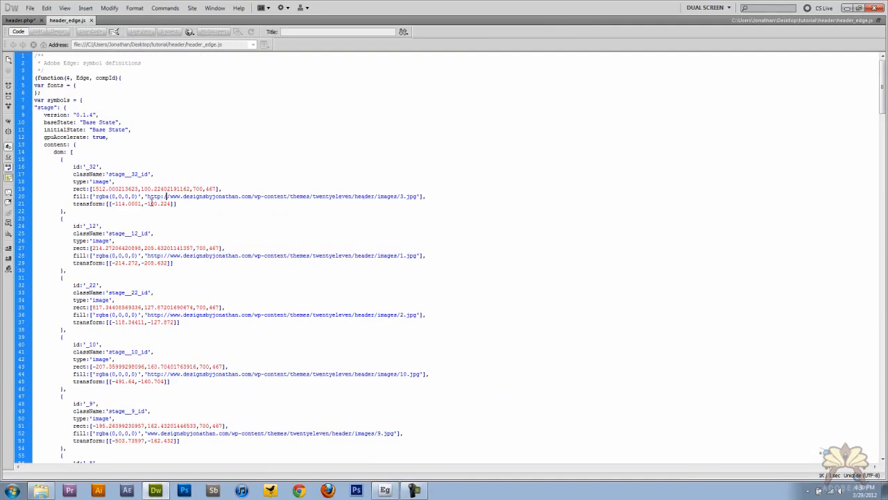
Step: Scroll through header_edge.js checking each slide symbol's fill image URL
left_click_drag(148, 196, 177, 203)
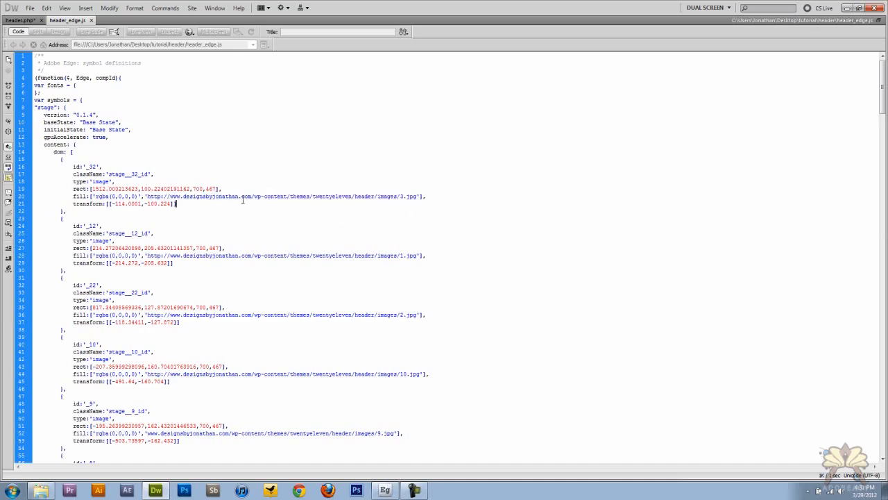
scroll("down", 3)
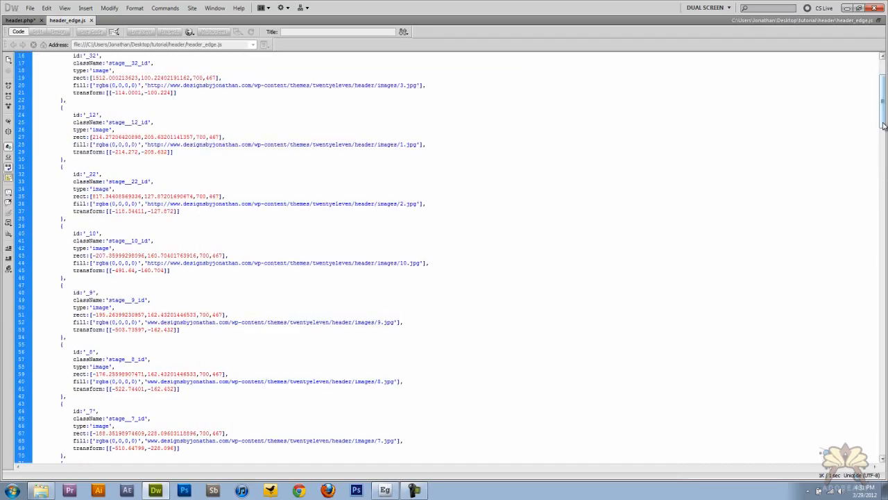
scroll("down", 3)
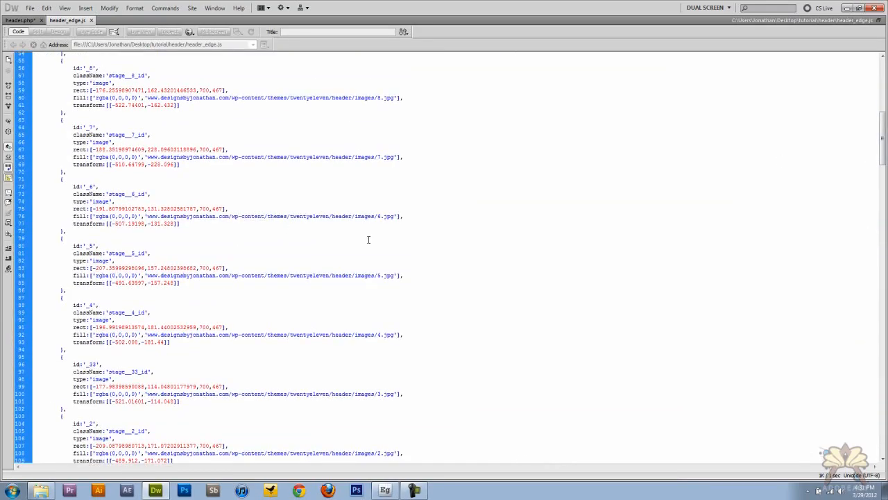
scroll("down", 3)
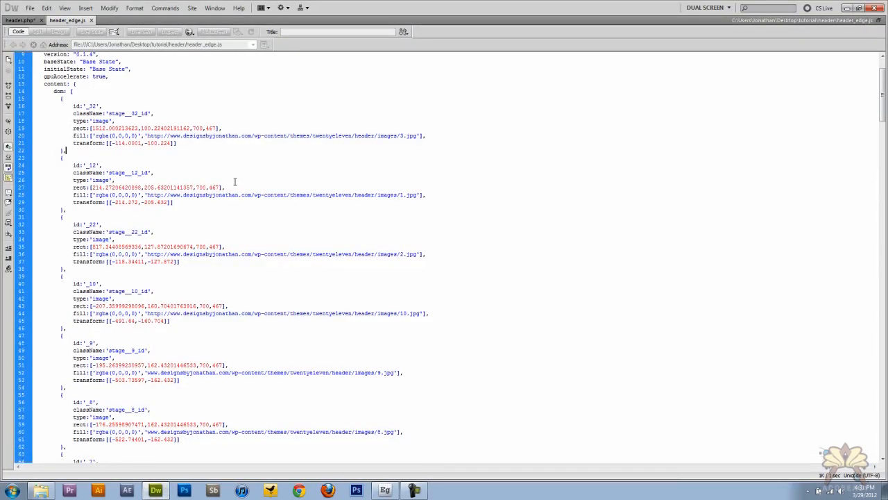
left_click(20, 20)
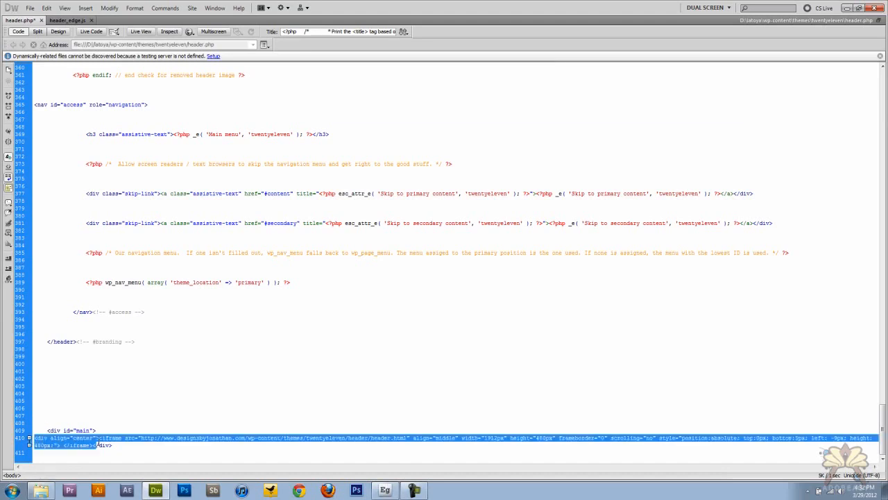
Step: Deselect the new centred header.html iframe line under <div id="main"> in header.php
left_click(619, 369)
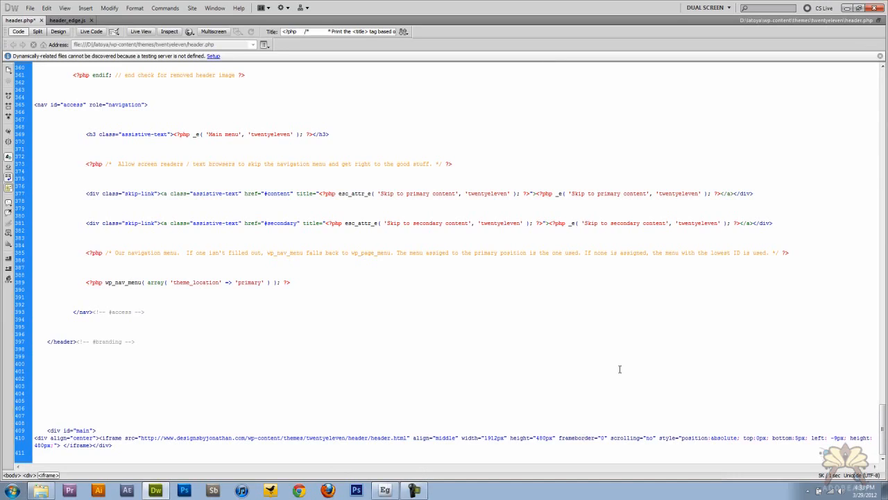
left_click(585, 438)
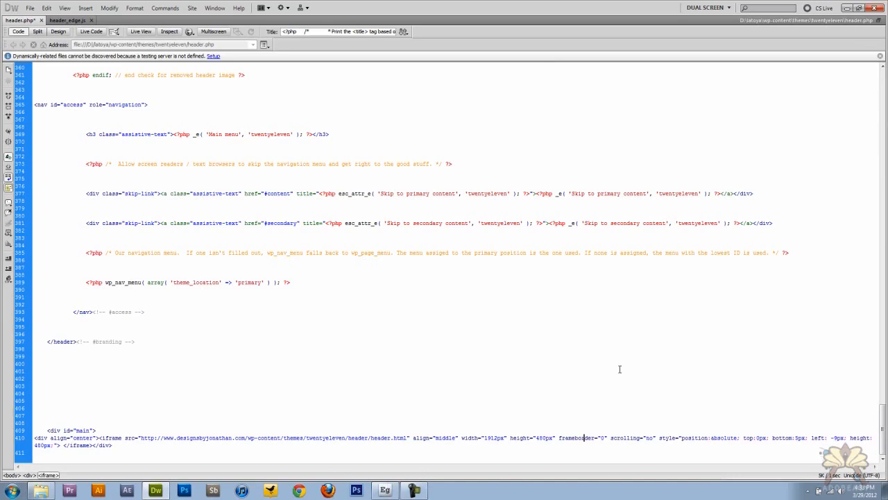